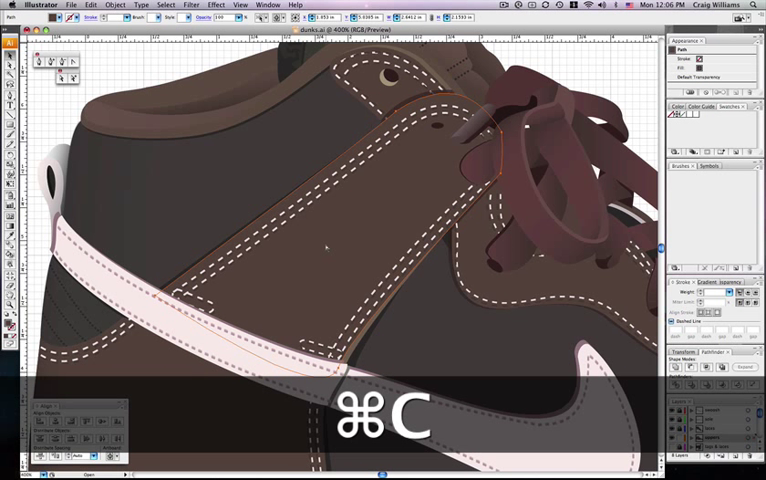
Step: Paste a copy of the brown side panel directly in front, retrying after a couple of undos
key(cmd+f)
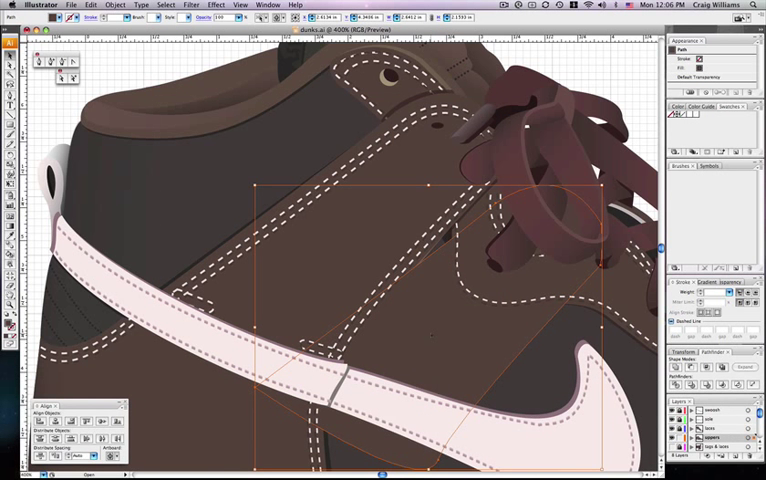
key(cmd+z)
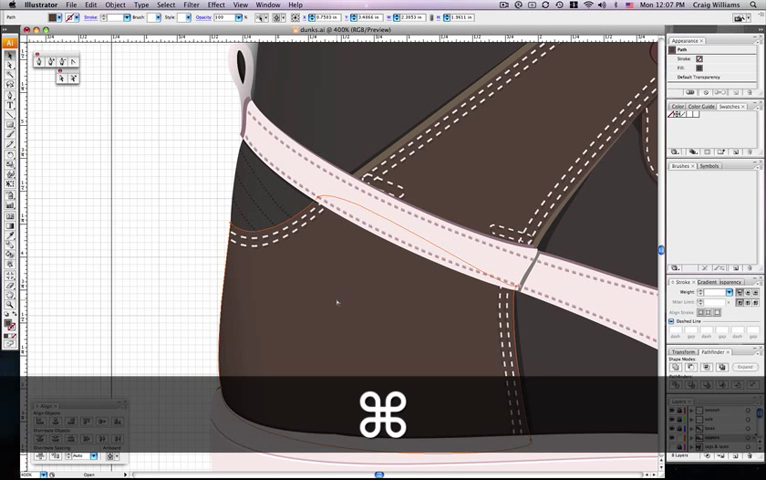
key(cmd+f)
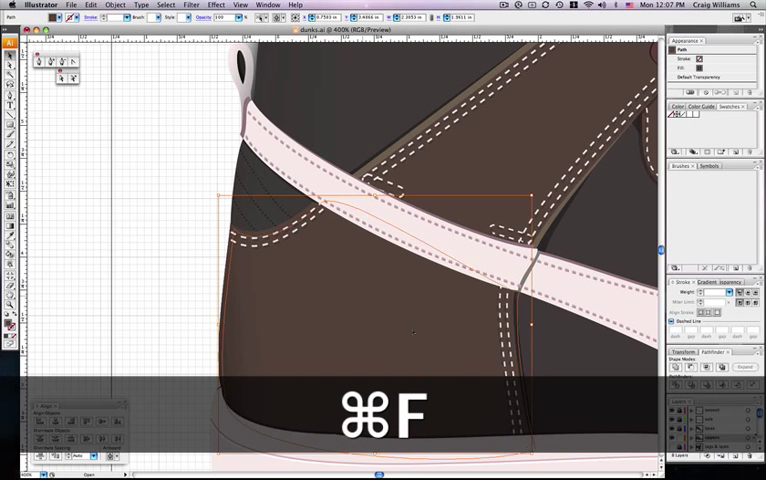
key(cmd+z)
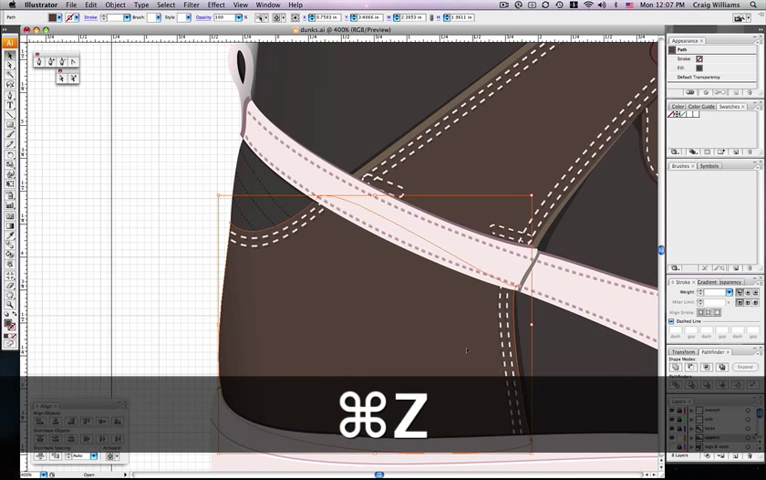
key(cmd+z)
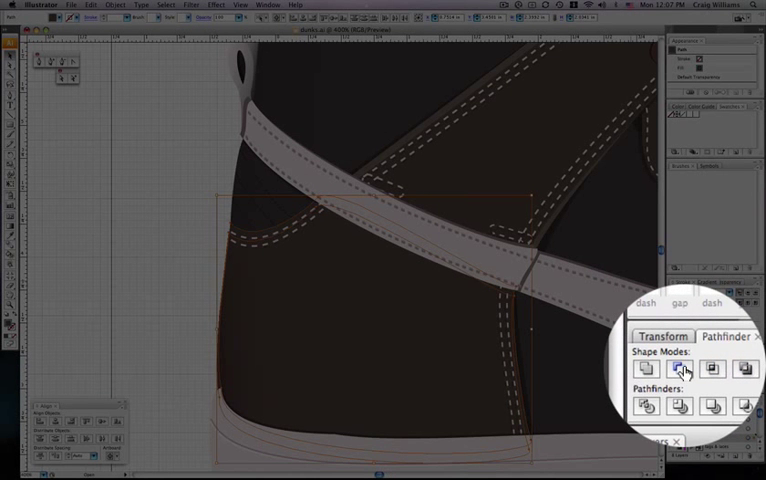
Step: Cut the copy with Pathfinder Minus Front and bring the resulting edge sliver to the top
click(680, 368)
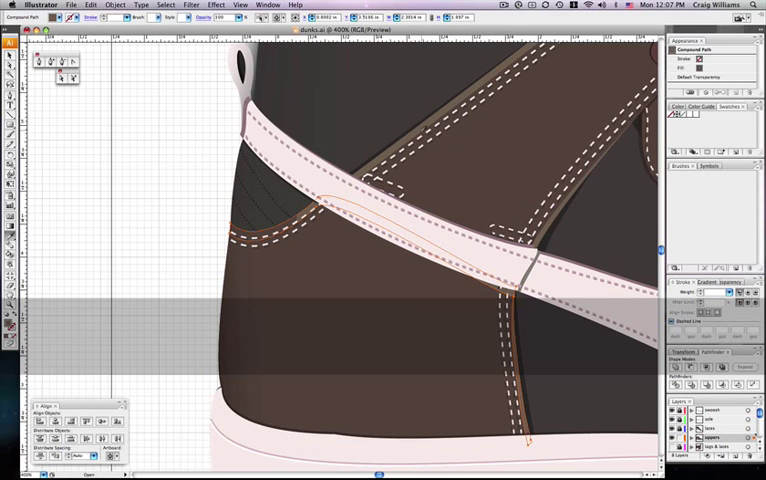
key(cmd+shift+])
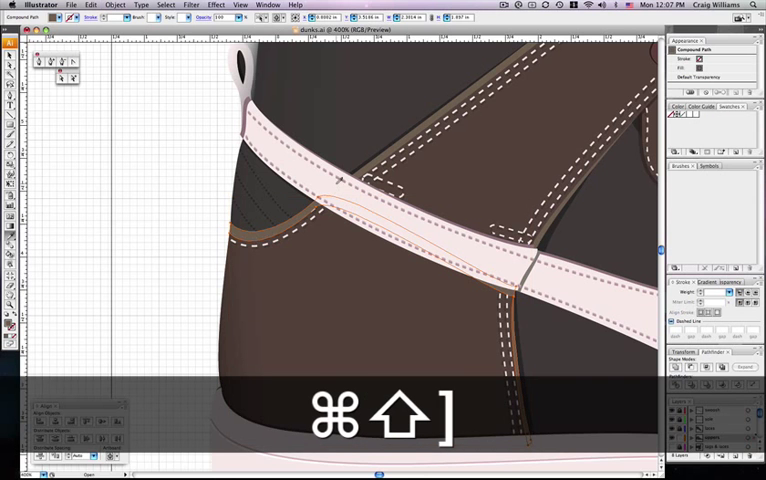